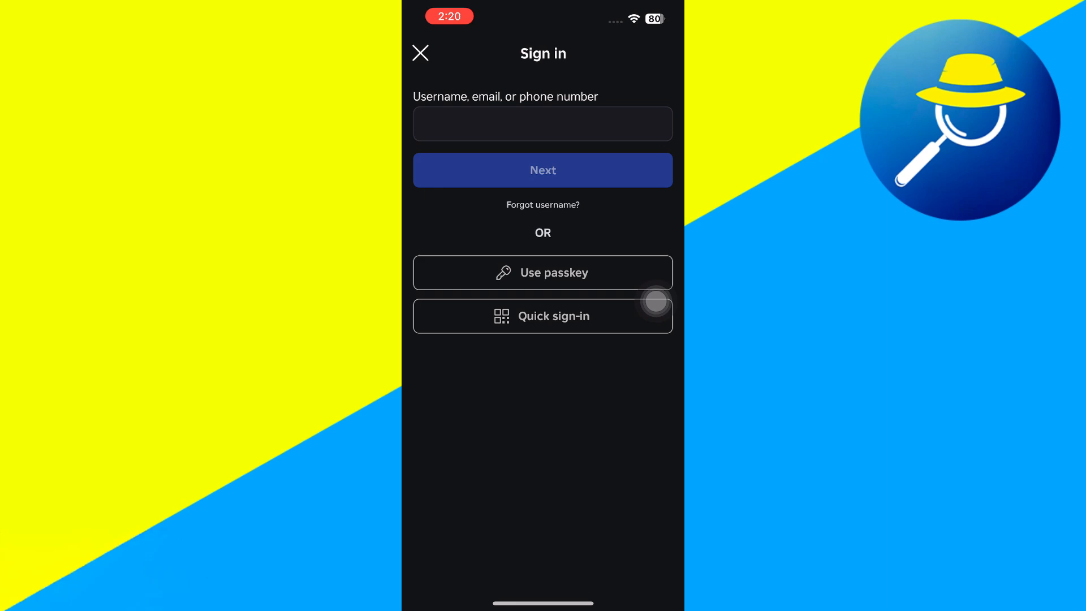
{"action": "left_click", "coordinate": [543, 123]}
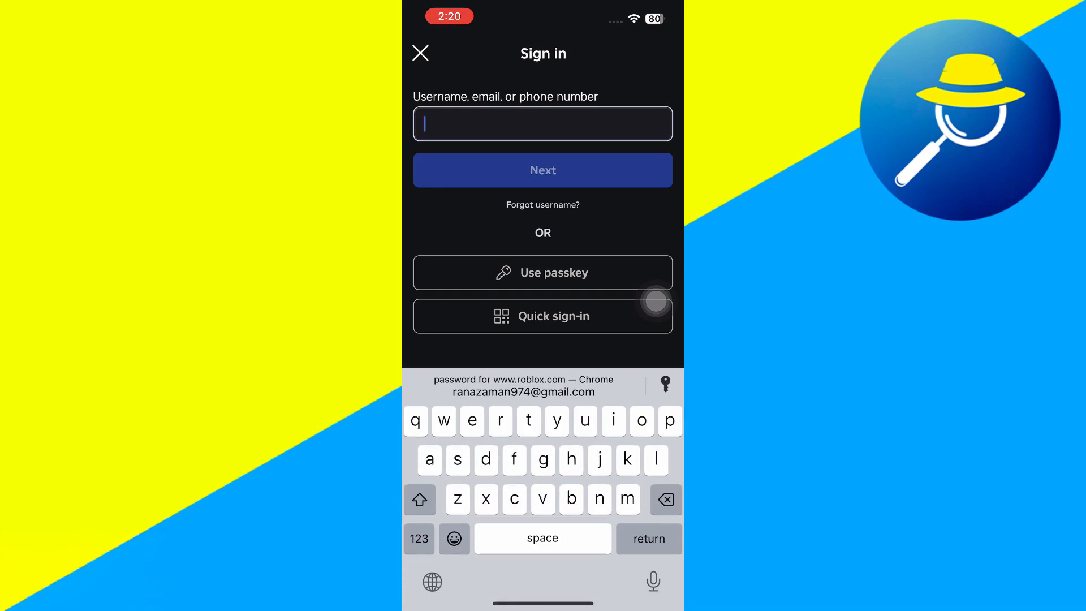
{"action": "type", "text": "professor03"}
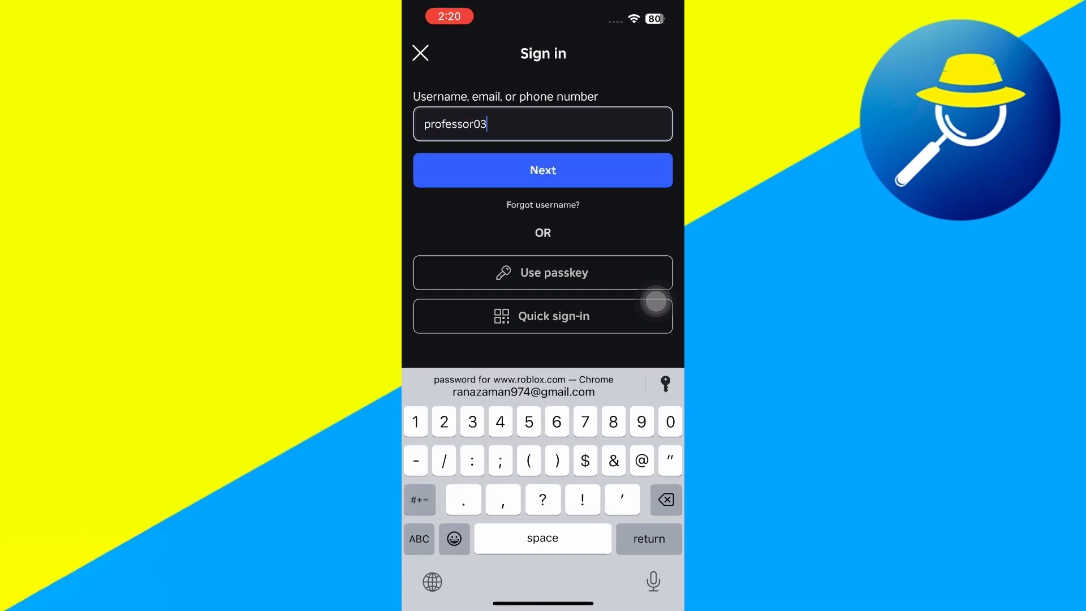
{"action": "left_click", "coordinate": [542, 170]}
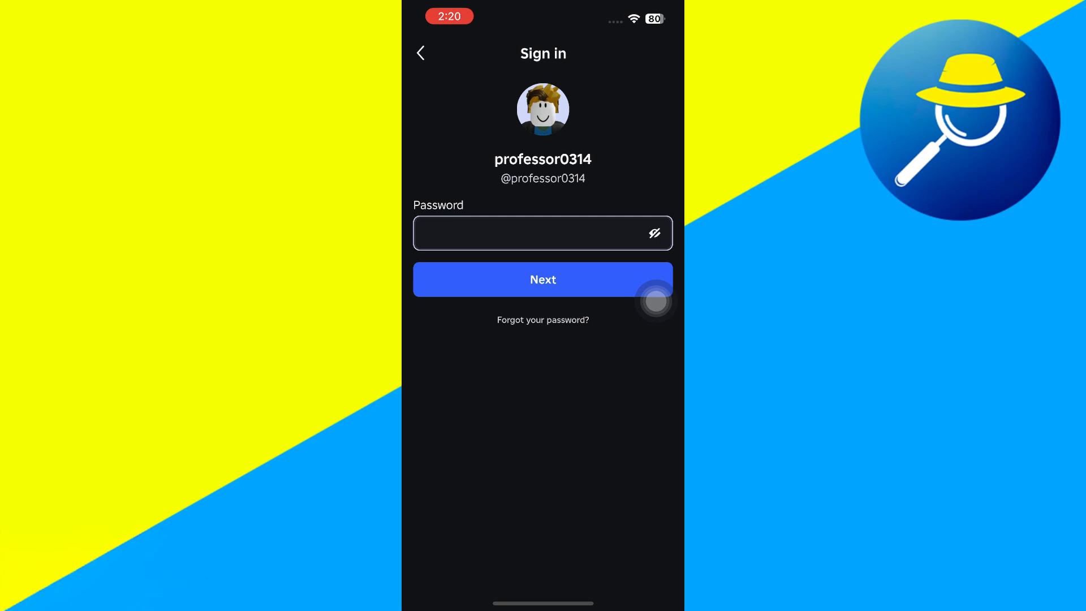
{"action": "left_click", "coordinate": [542, 278]}
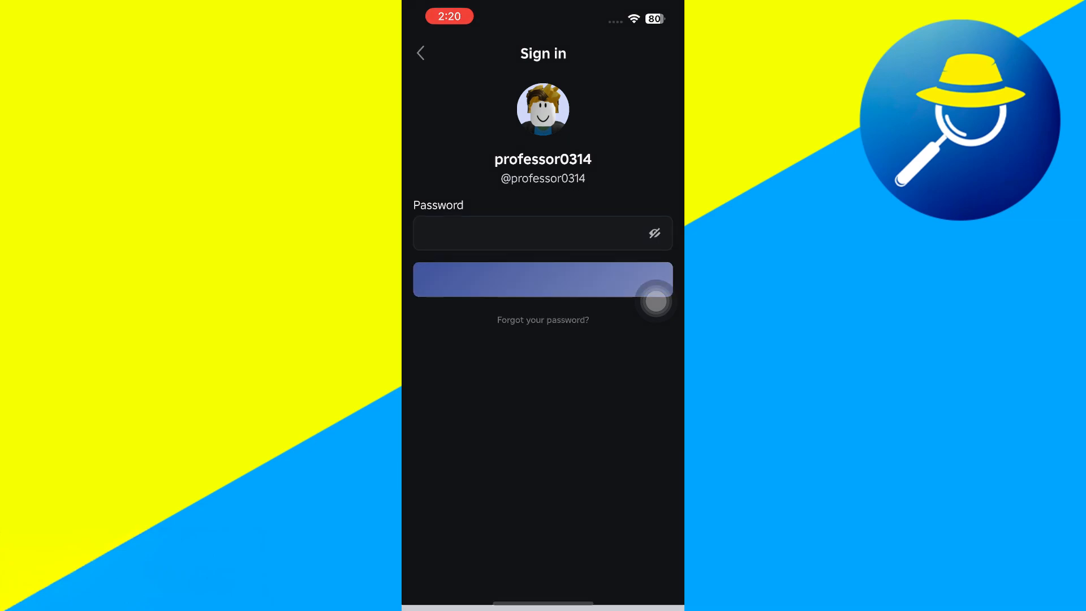
Continue to the 2-Step Verification screen and request a new emailed code
{"action": "left_click", "coordinate": [542, 278]}
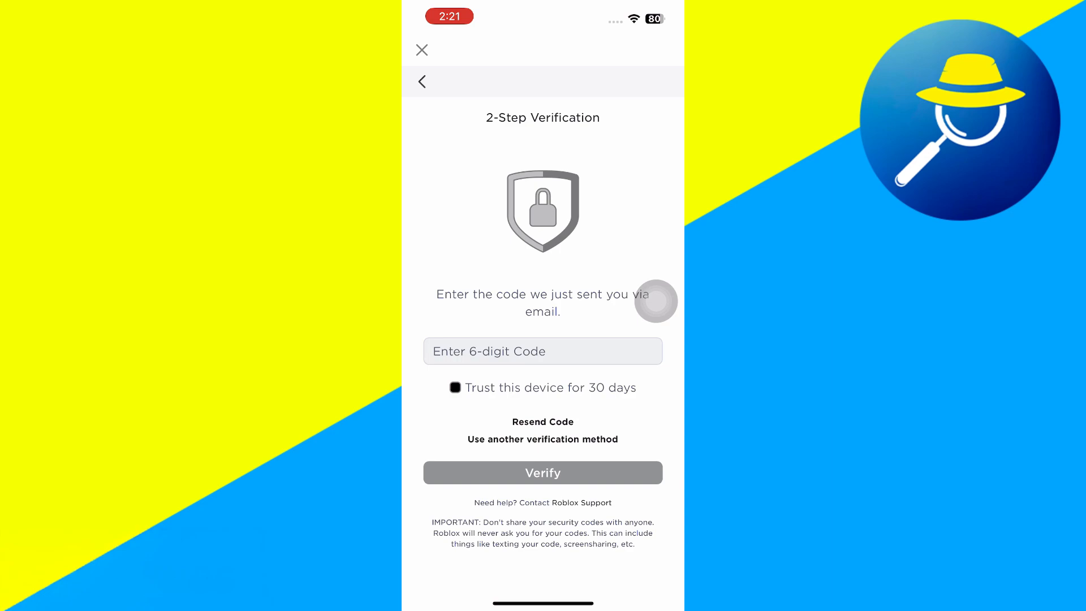
{"action": "left_click", "coordinate": [543, 351]}
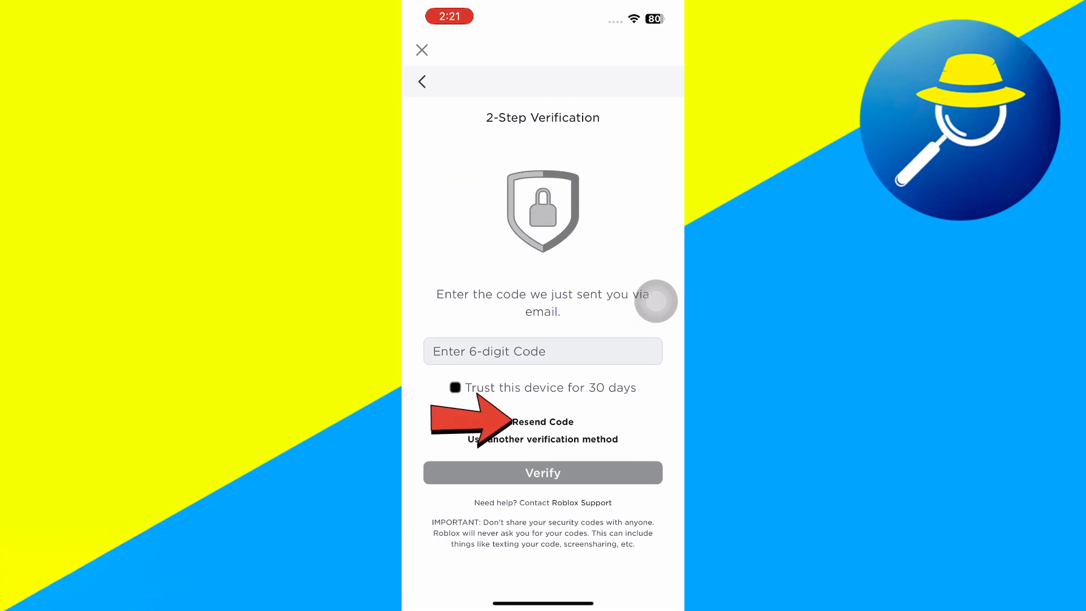
{"action": "left_click", "coordinate": [543, 422]}
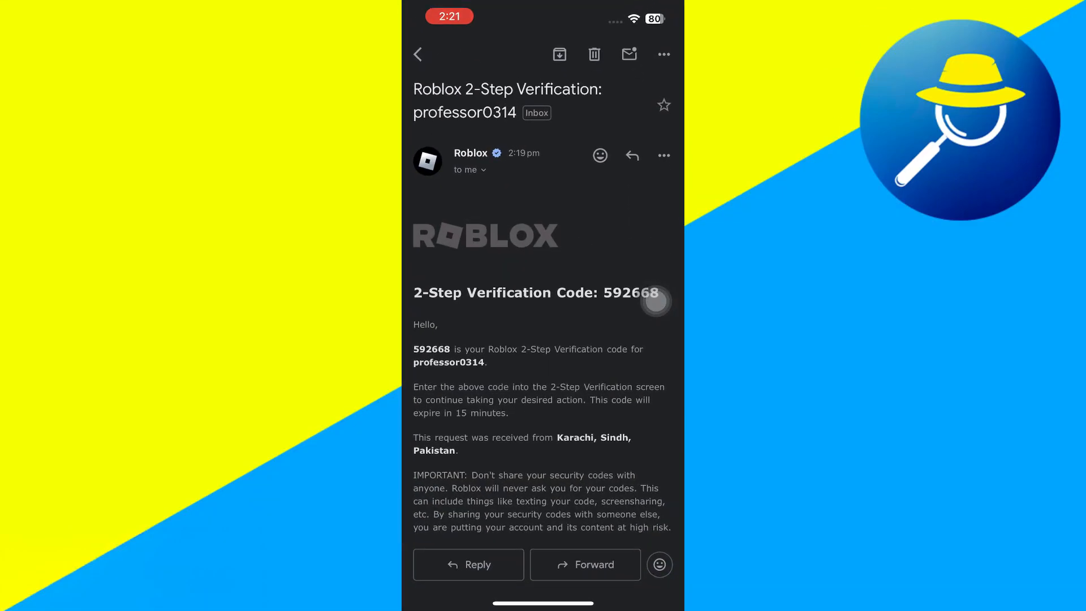
Leave Gmail for the home screen and reopen the Roblox app
{"action": "left_click", "coordinate": [419, 54]}
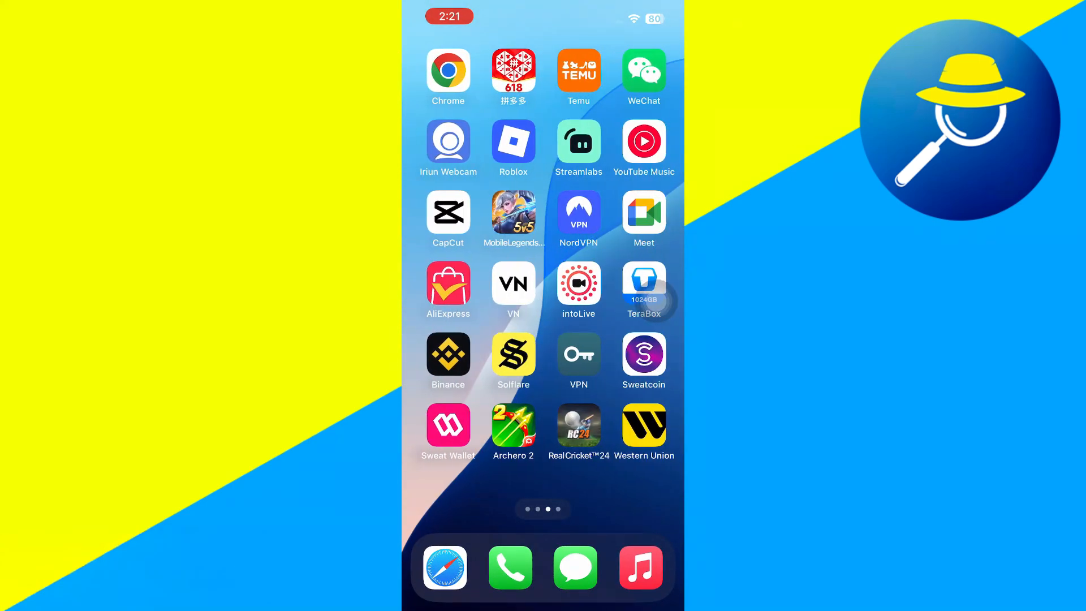
{"action": "left_click", "coordinate": [513, 142]}
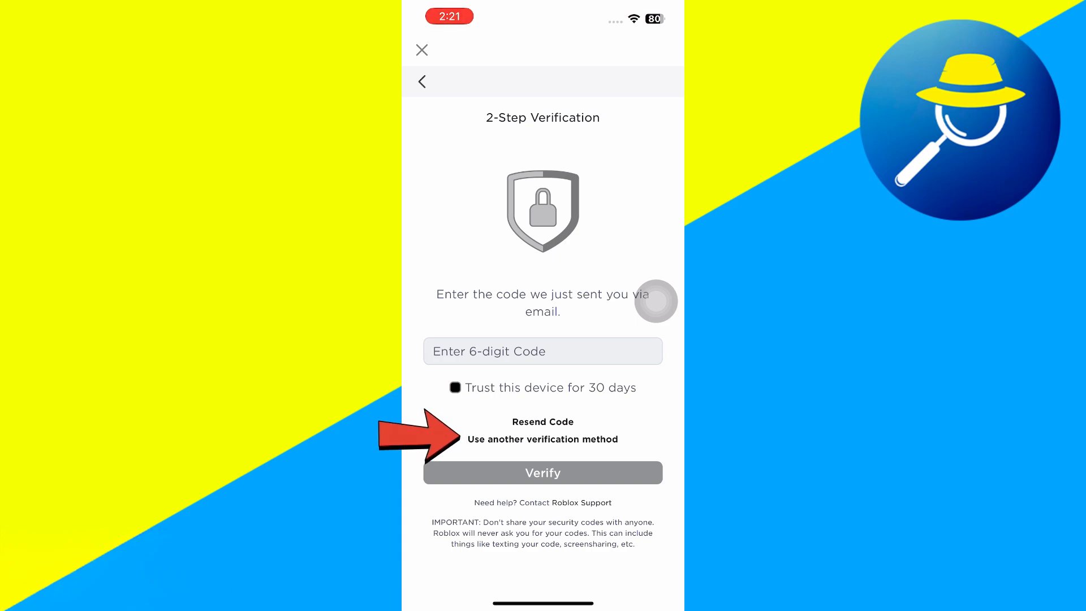
Check the Backup Code alternative, then return to the emailed code prompt
{"action": "left_click", "coordinate": [542, 439]}
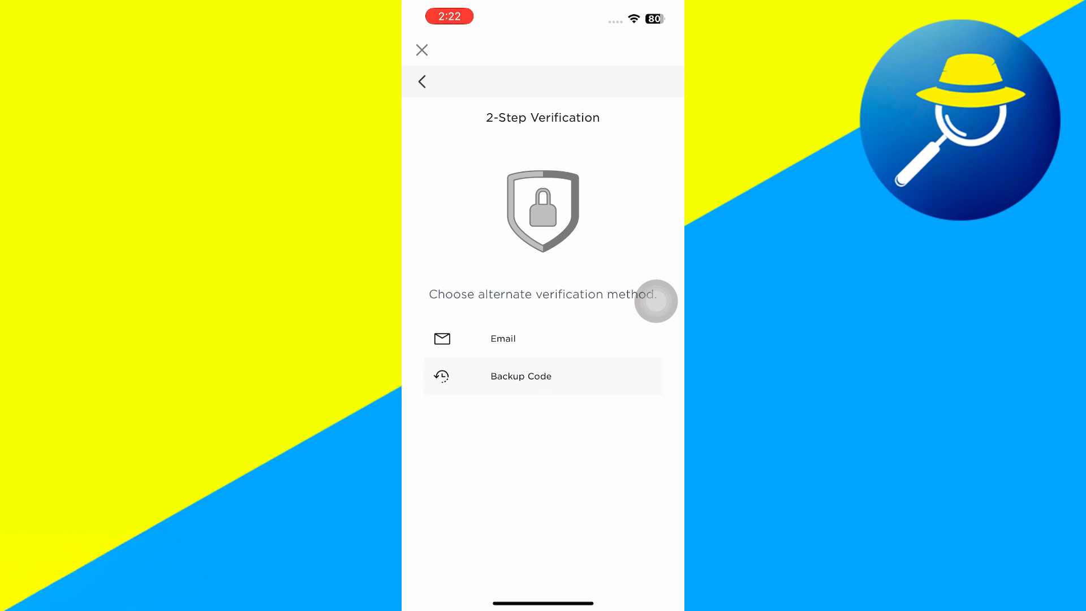
{"action": "left_click", "coordinate": [521, 376]}
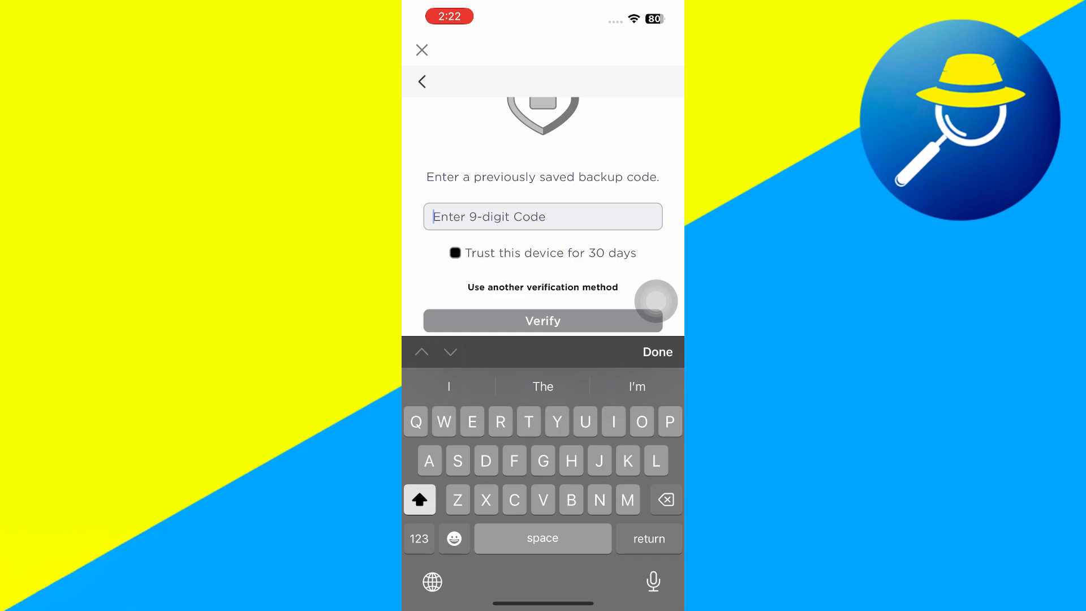
{"action": "left_click", "coordinate": [543, 286]}
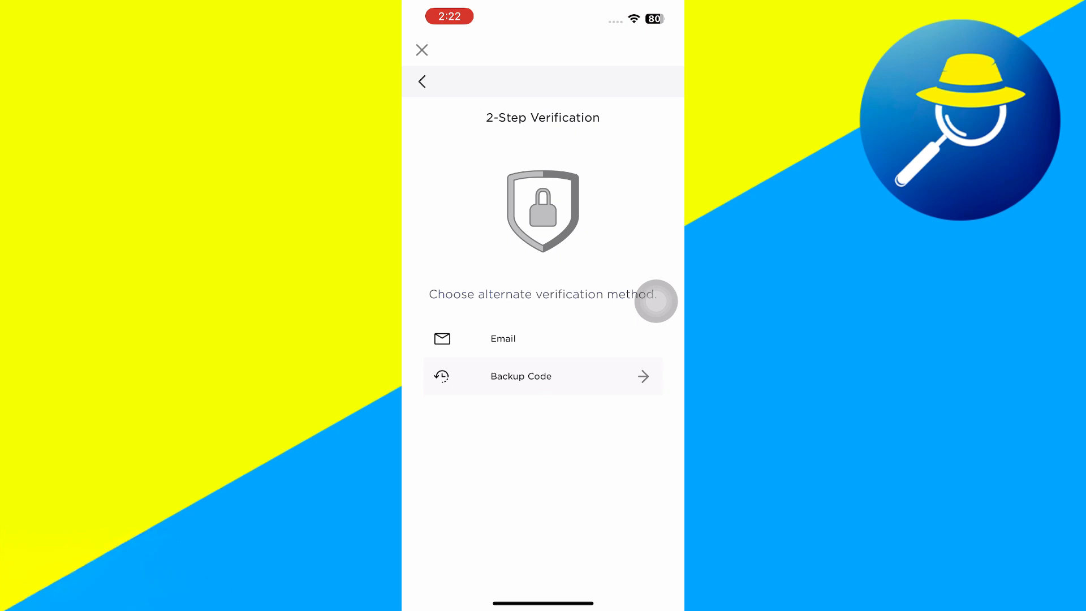
{"action": "left_click", "coordinate": [503, 339]}
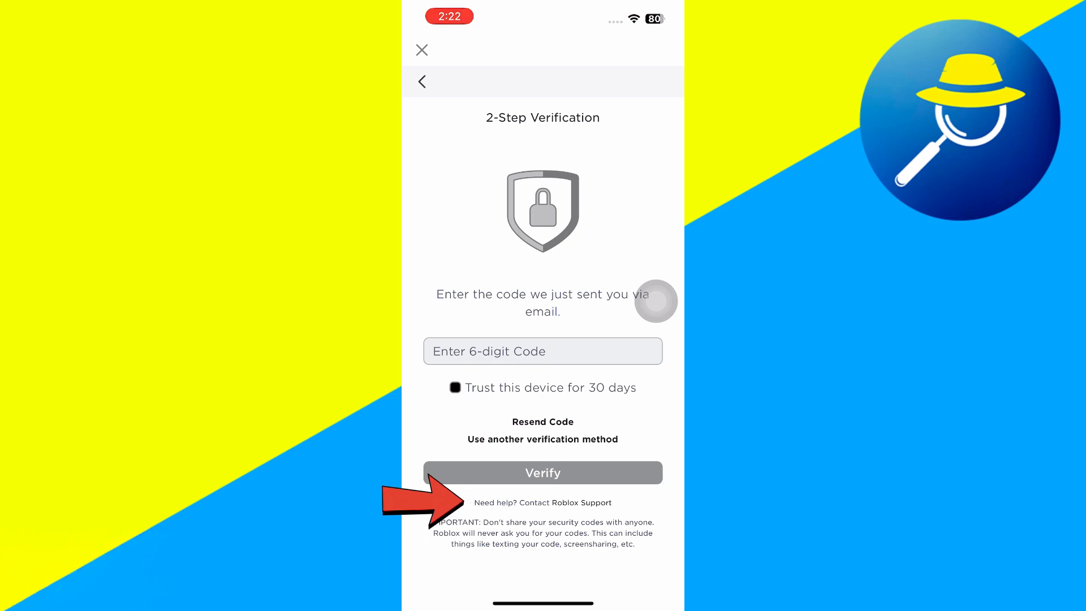
Choose Contact Roblox Support under Need help? on the email code screen
{"action": "left_click", "coordinate": [572, 502]}
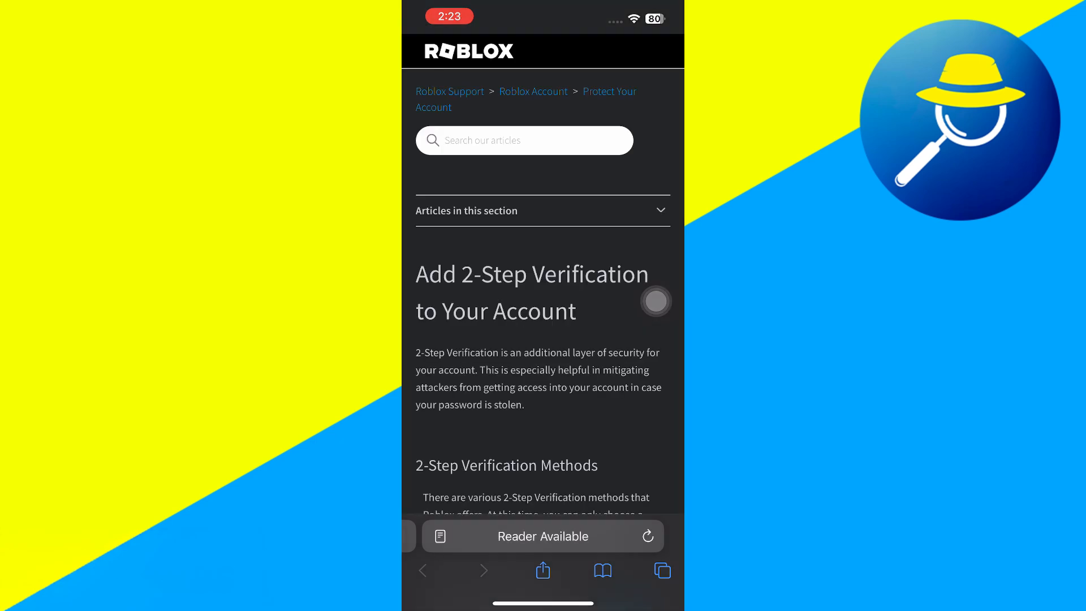
Scroll the help article to Contact Support and follow the Customer Support link
{"action": "scroll", "scroll_direction": "down", "scroll_amount": 3}
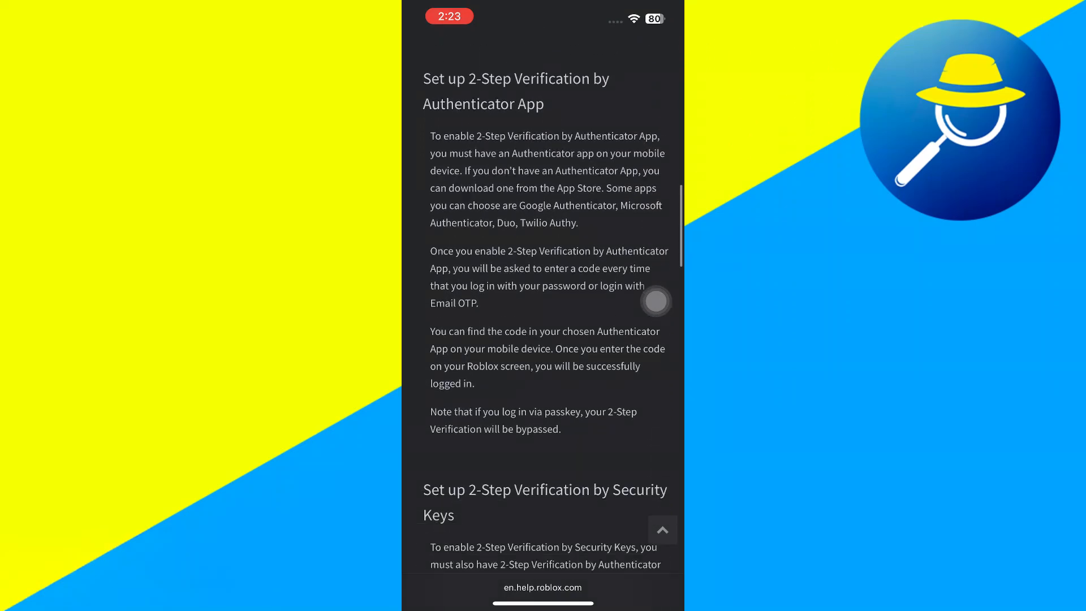
{"action": "scroll", "scroll_direction": "down", "scroll_amount": 3}
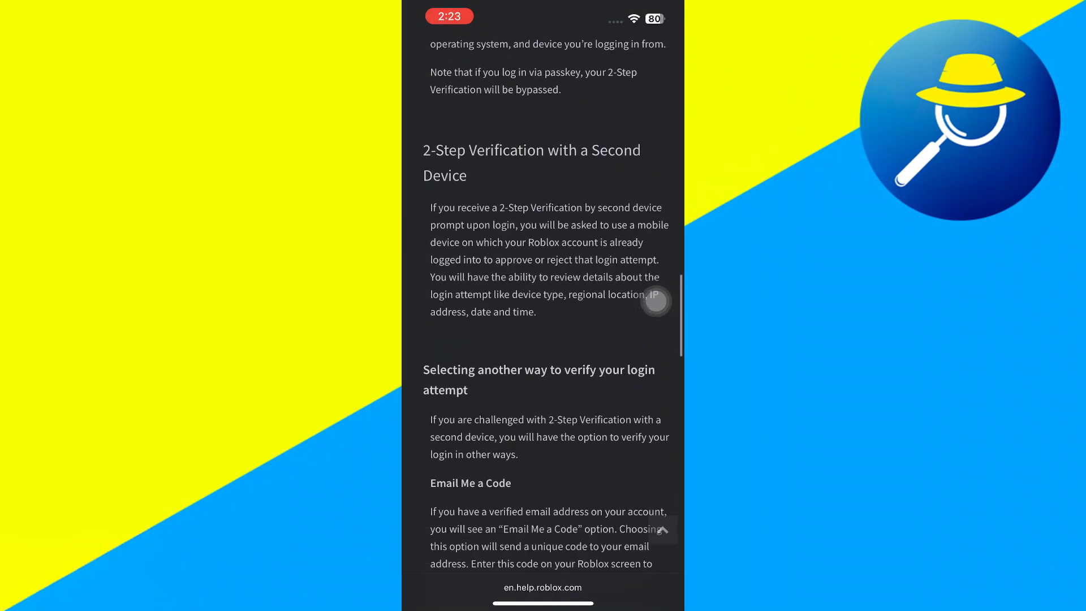
{"action": "scroll", "scroll_direction": "down", "scroll_amount": 3}
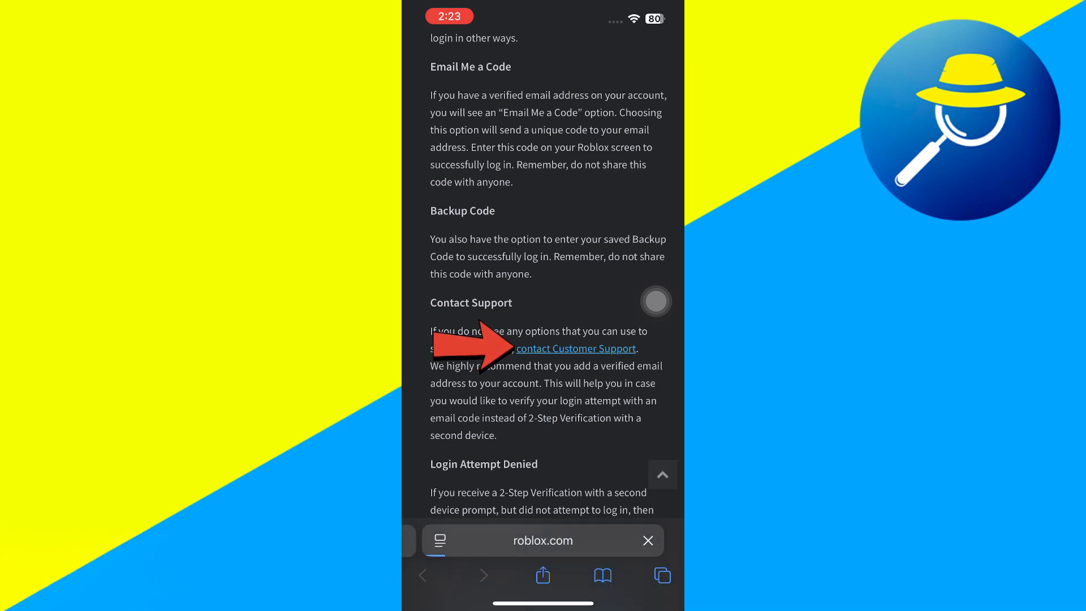
{"action": "left_click", "coordinate": [576, 348]}
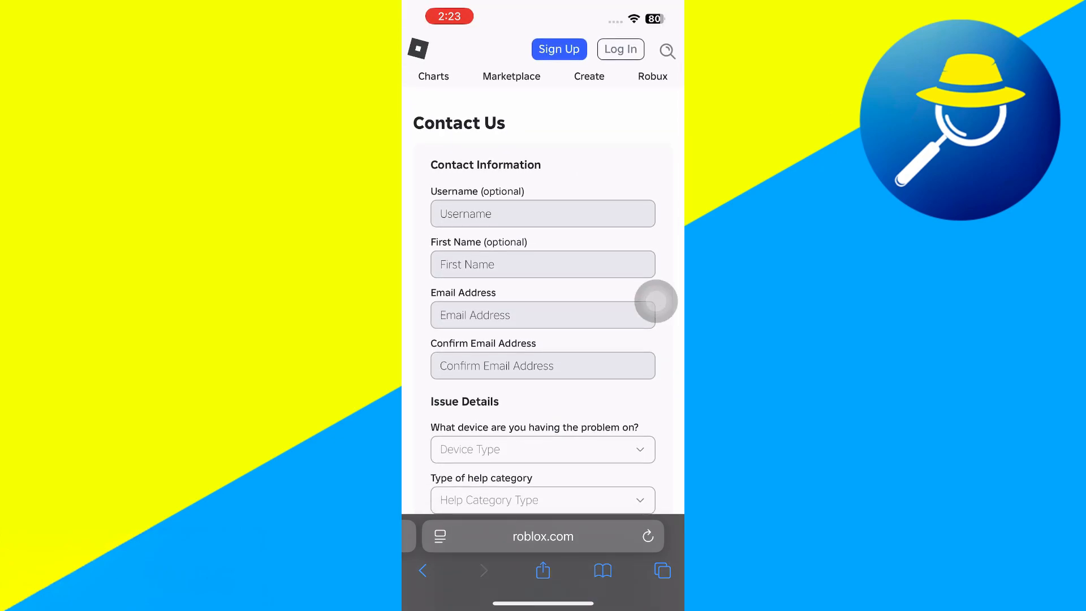
Set device to iPhone and category to Account Hacked or Can't Log in
{"action": "scroll", "scroll_direction": "down", "scroll_amount": 3}
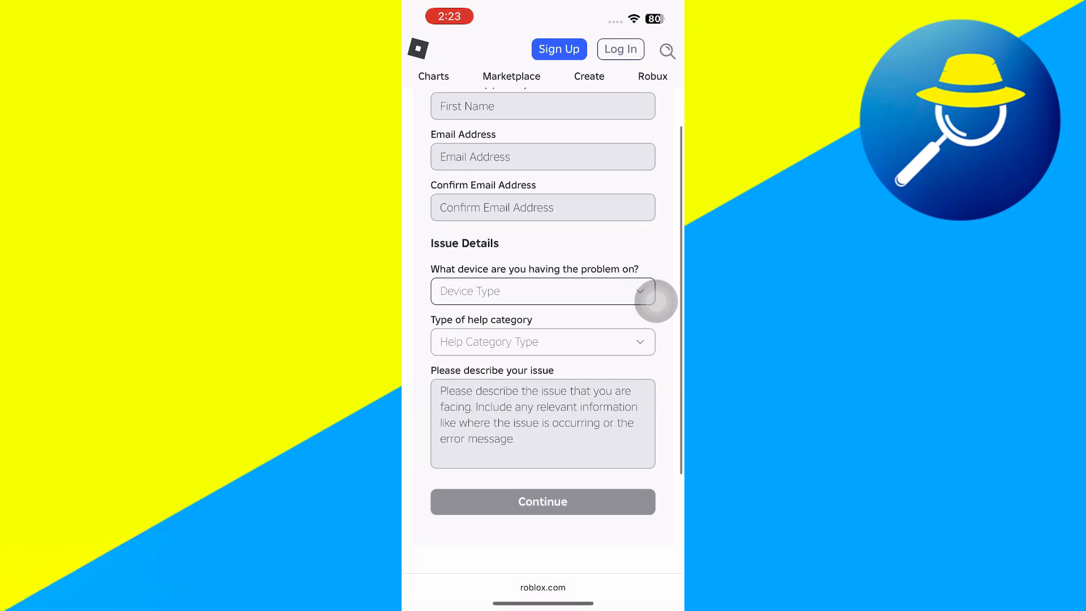
{"action": "left_click", "coordinate": [542, 291]}
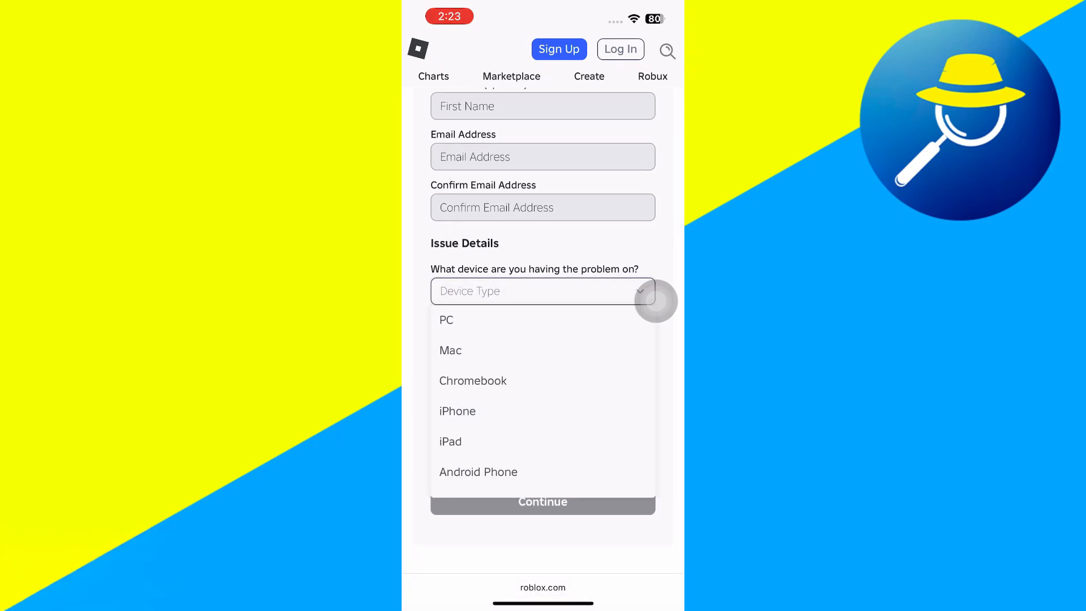
{"action": "left_click", "coordinate": [457, 411]}
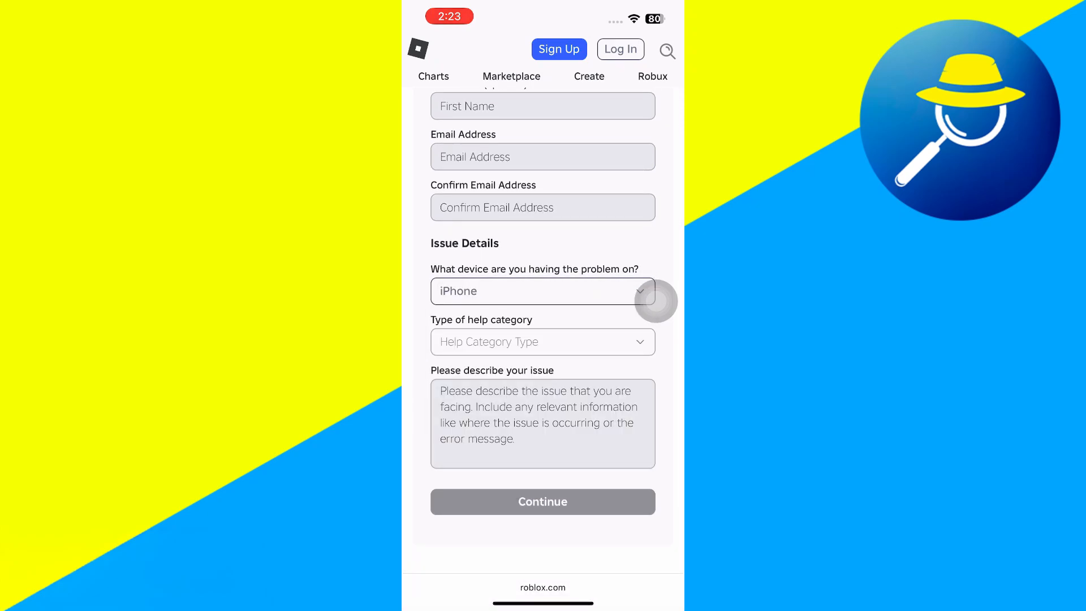
{"action": "left_click", "coordinate": [542, 341]}
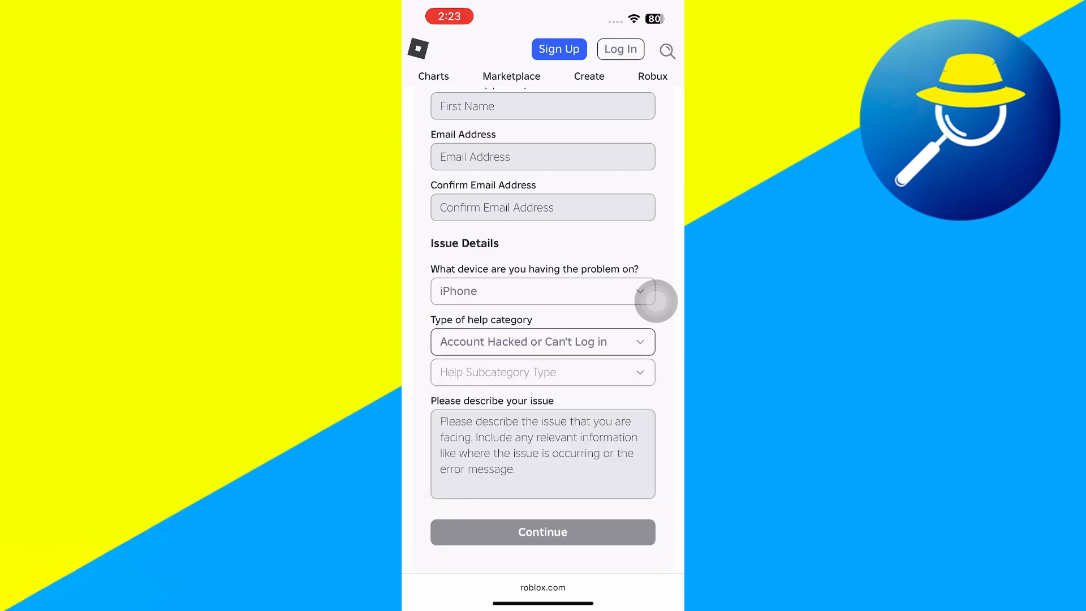
{"action": "left_click", "coordinate": [543, 373]}
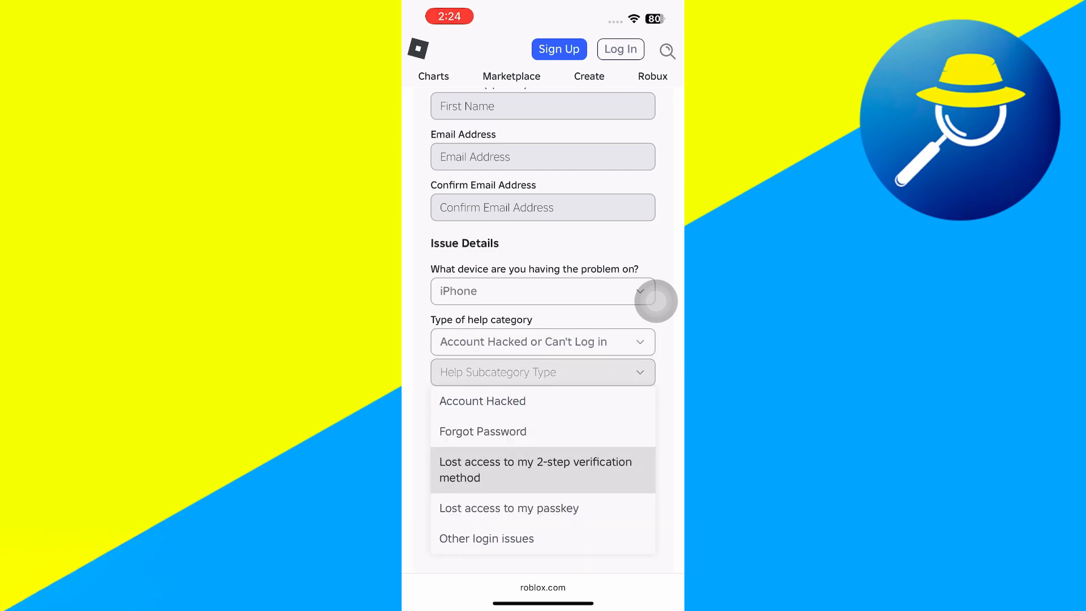
Describe not getting the codes and ask 'Can you help me login?'
{"action": "type", "text": "Not getting the codes."}
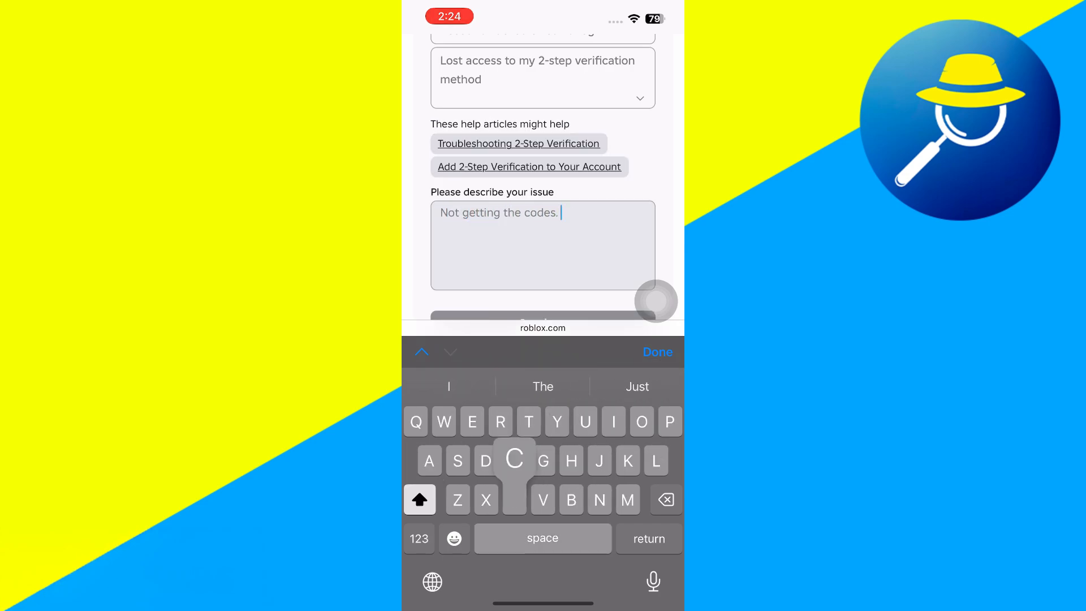
{"action": "type", "text": "Can you help me"}
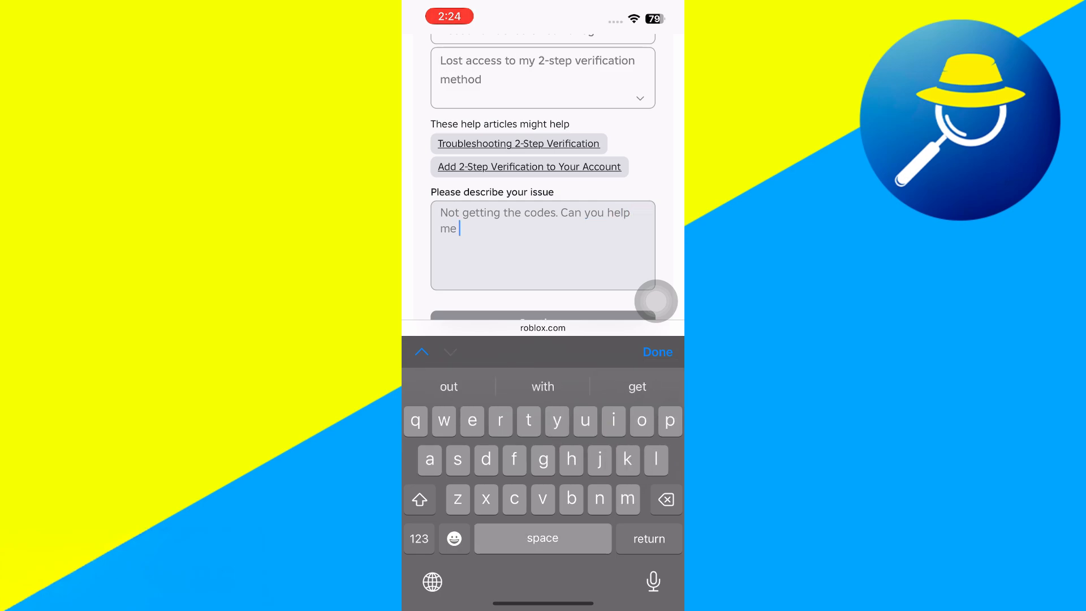
{"action": "type", "text": "login?"}
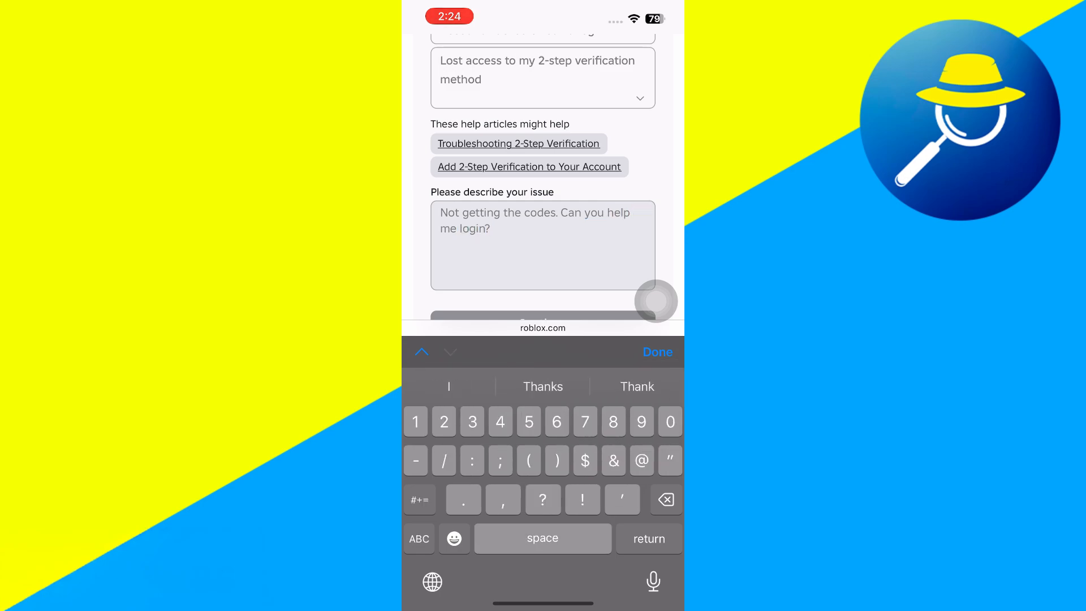